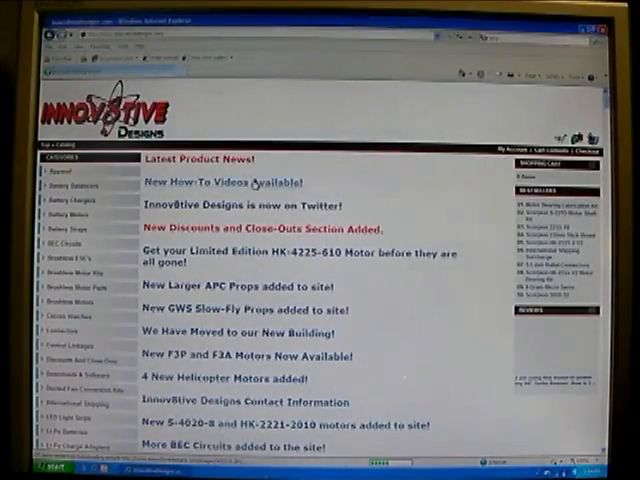
Scroll down the Scorpion Calculator thread to its attached Word doc and WinZip files.
{"action": "scroll", "scroll_direction": "down", "scroll_amount": 3}
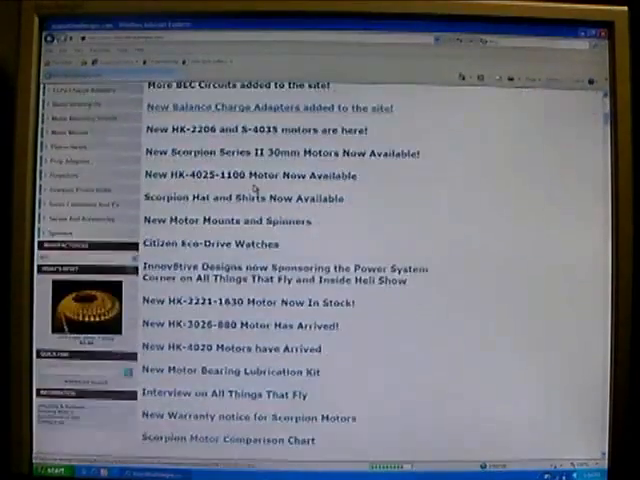
{"action": "scroll", "scroll_direction": "down", "scroll_amount": 3}
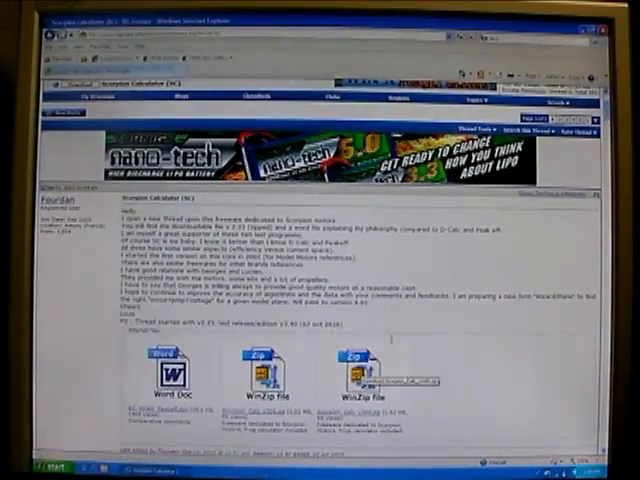
{"action": "scroll", "scroll_direction": "down", "scroll_amount": 3}
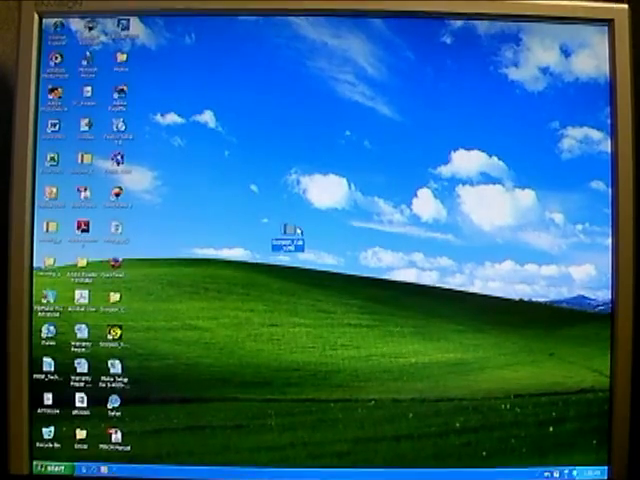
{"action": "mouse_move", "coordinate": [288, 230]}
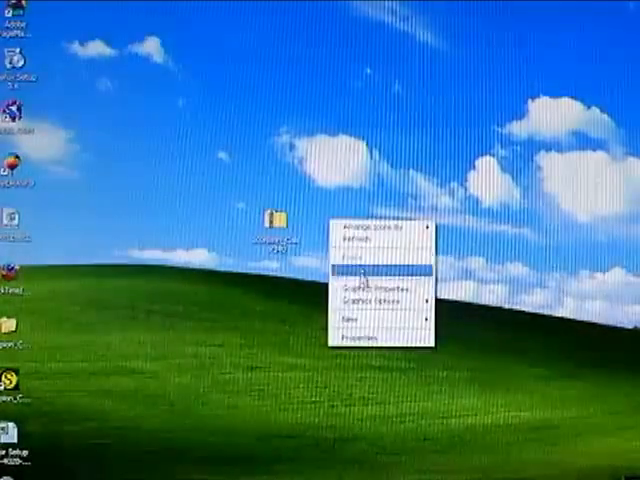
Create and name a Scorpion Calc desktop folder, then launch extraction of the zip inside it.
{"action": "left_click", "coordinate": [358, 318]}
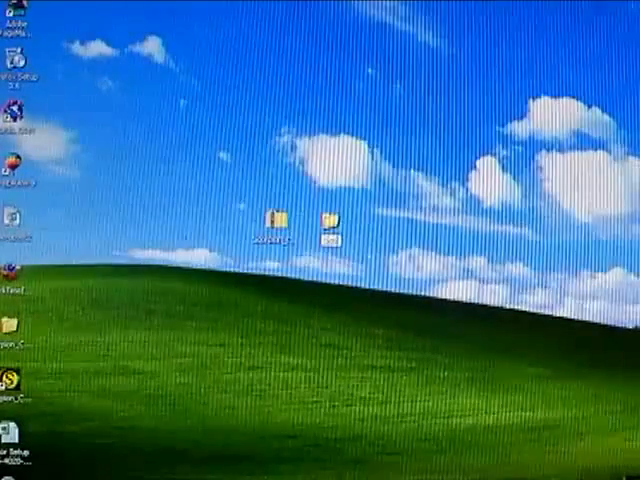
{"action": "left_click", "coordinate": [336, 218]}
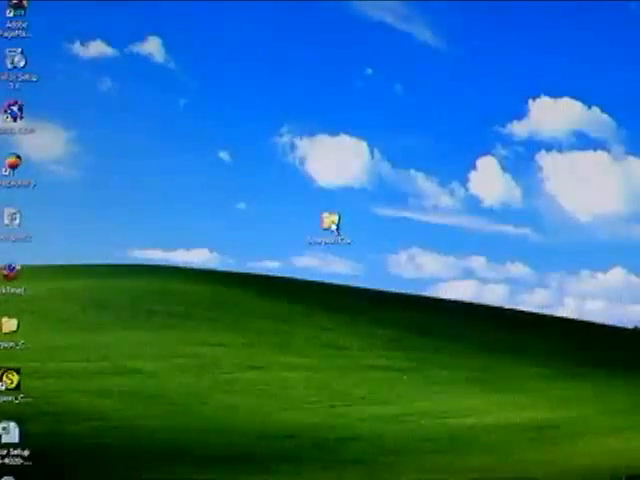
{"action": "double_click", "coordinate": [330, 214]}
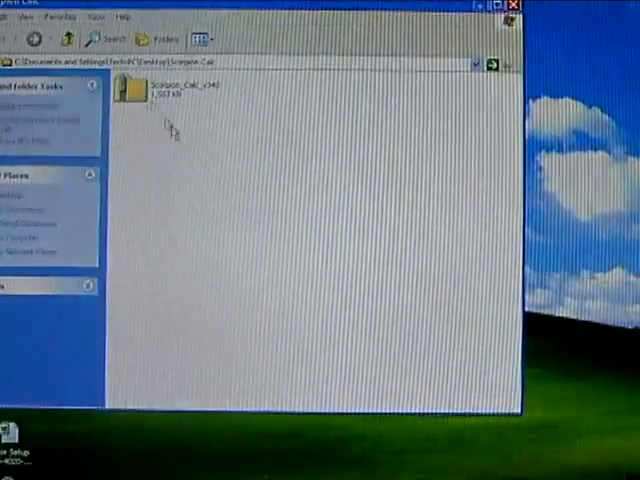
{"action": "mouse_move", "coordinate": [136, 90]}
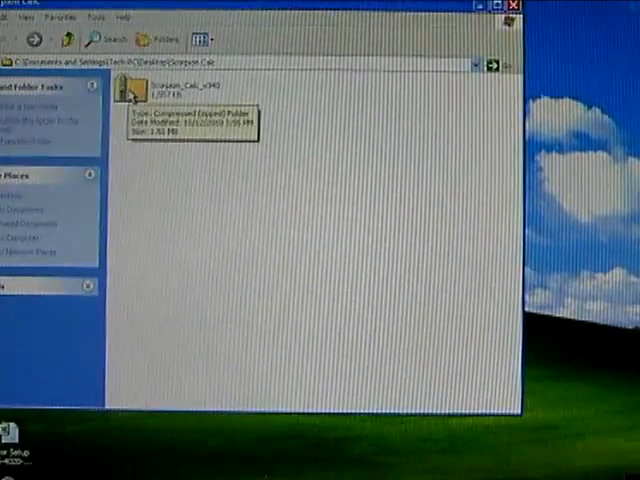
{"action": "double_click", "coordinate": [150, 90]}
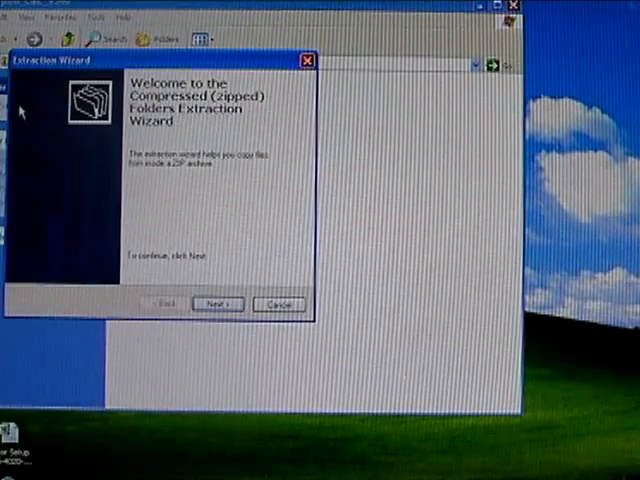
Extract the zip to the default folder and show the extracted files.
{"action": "left_click", "coordinate": [216, 304]}
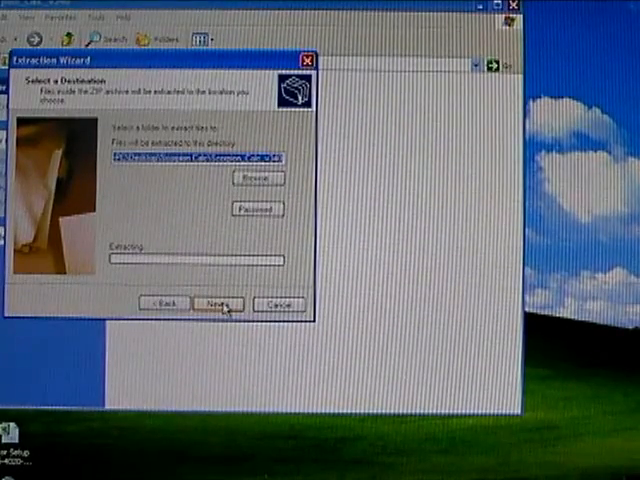
{"action": "left_click", "coordinate": [216, 304]}
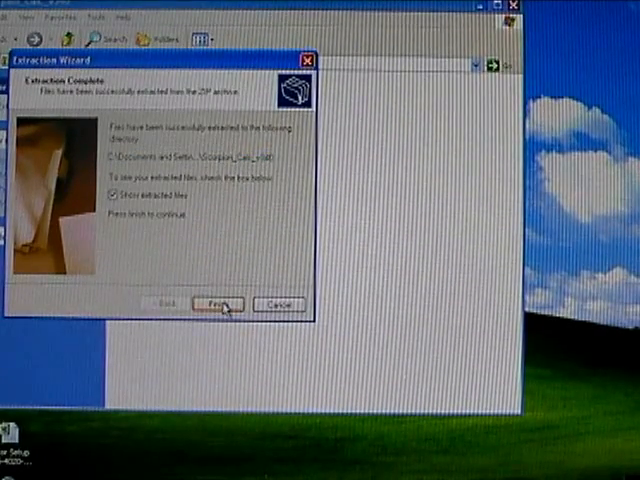
{"action": "left_click", "coordinate": [216, 304]}
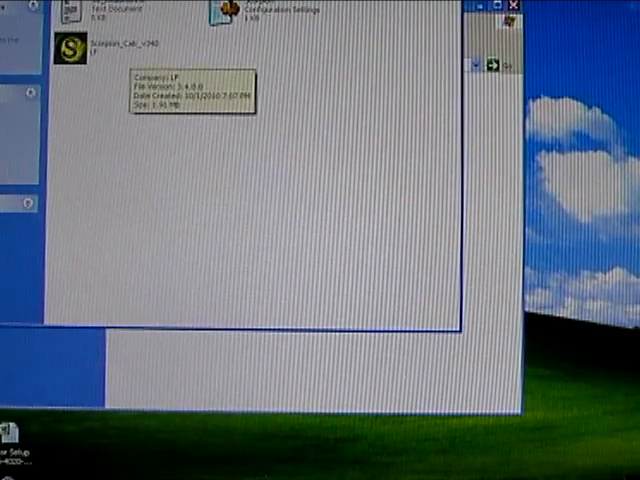
Send a shortcut of the Scorpion Calc program file to the desktop and launch it.
{"action": "right_click", "coordinate": [72, 46]}
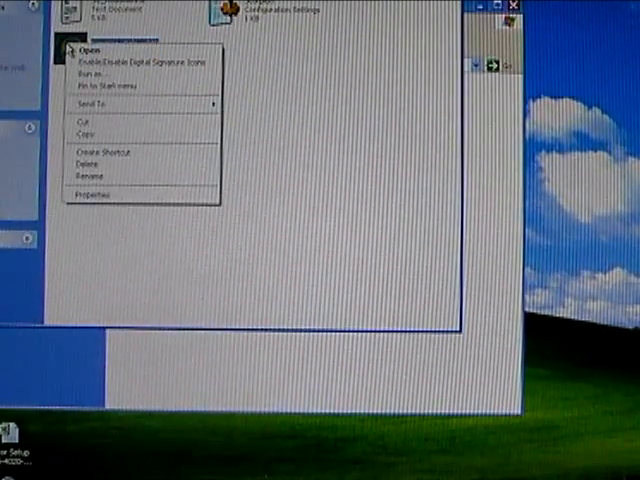
{"action": "mouse_move", "coordinate": [100, 104]}
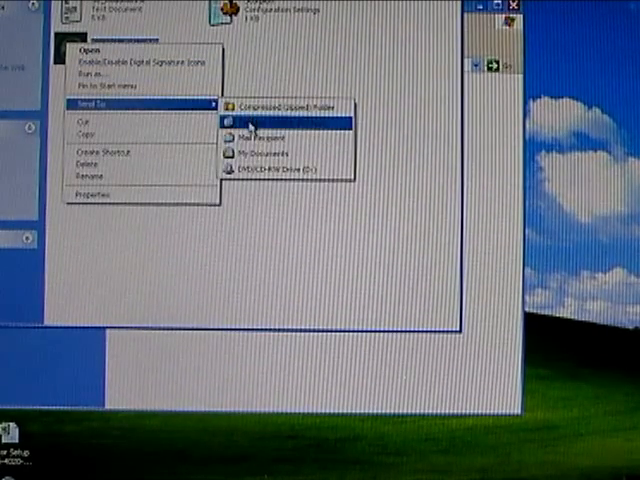
{"action": "left_click", "coordinate": [280, 108]}
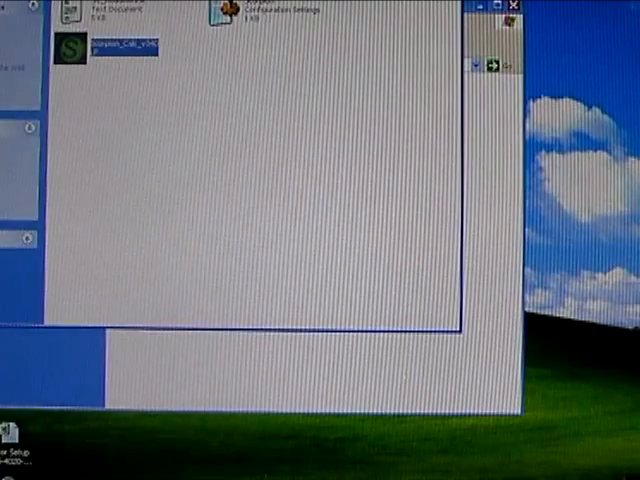
{"action": "left_click", "coordinate": [512, 6]}
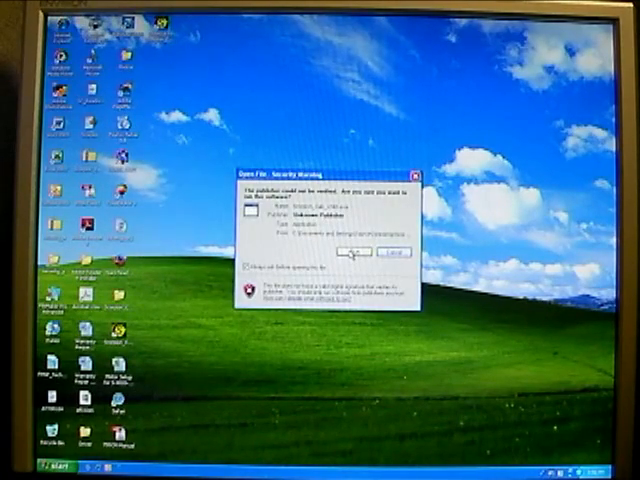
Allow the unverified program to run and acknowledge its startup message.
{"action": "left_click", "coordinate": [358, 250]}
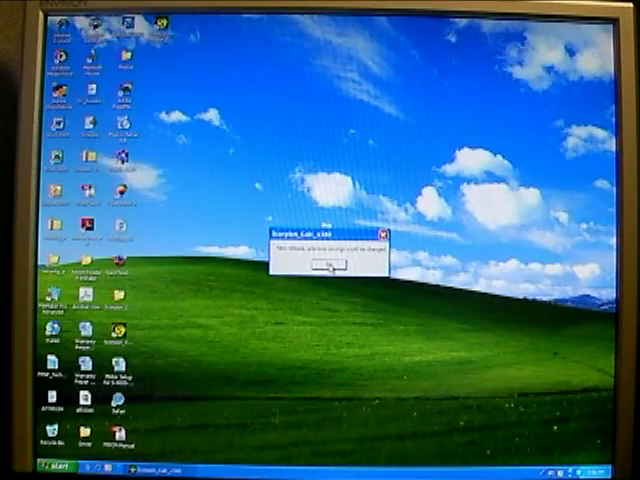
{"action": "left_click", "coordinate": [332, 268]}
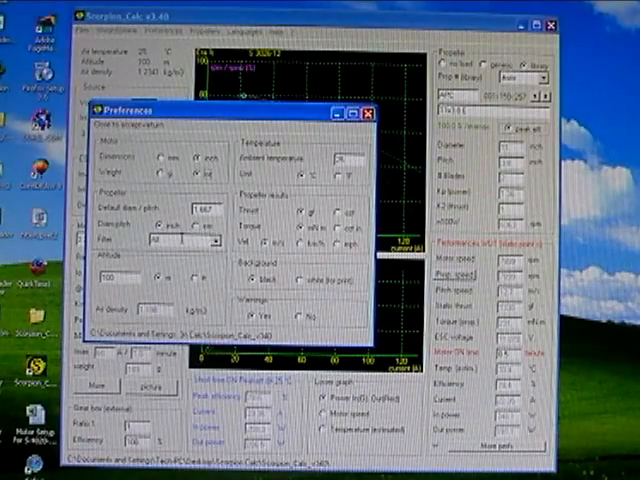
Pick a default propeller in Preferences and close the dialog.
{"action": "left_click", "coordinate": [208, 240]}
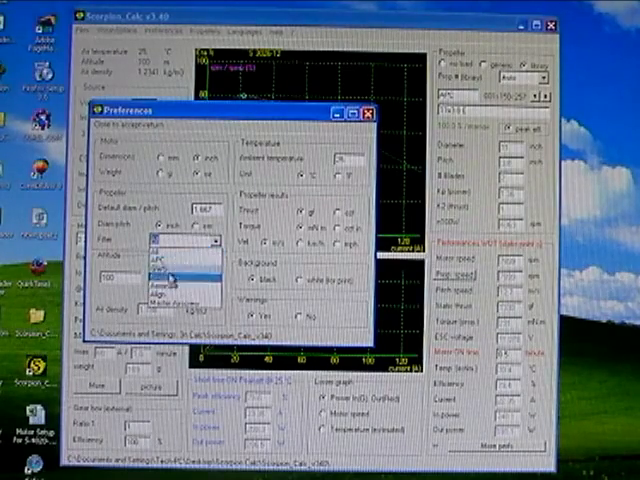
{"action": "left_click", "coordinate": [184, 240]}
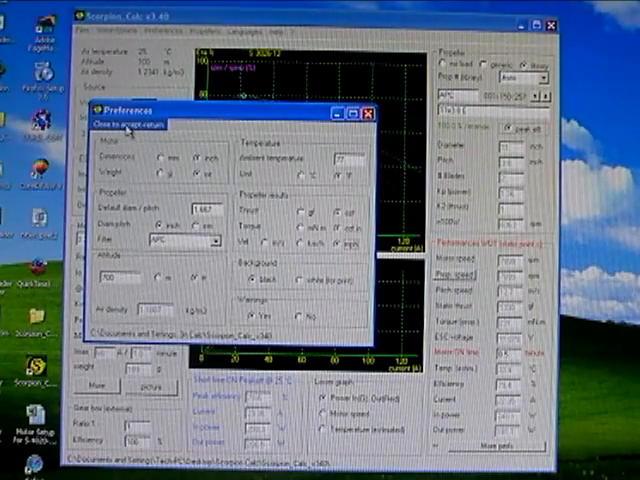
{"action": "left_click", "coordinate": [128, 124]}
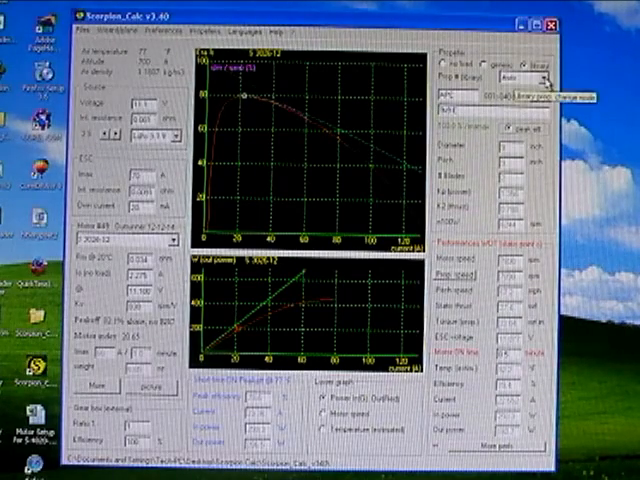
Select the propeller input option in the Propeller panel.
{"action": "left_click", "coordinate": [536, 78]}
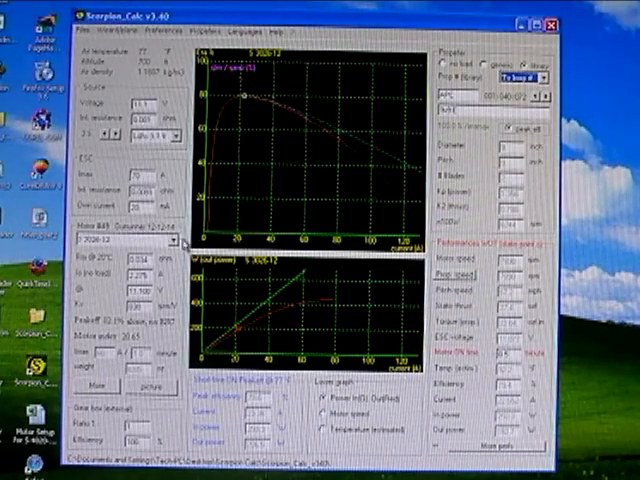
{"action": "left_click", "coordinate": [180, 242]}
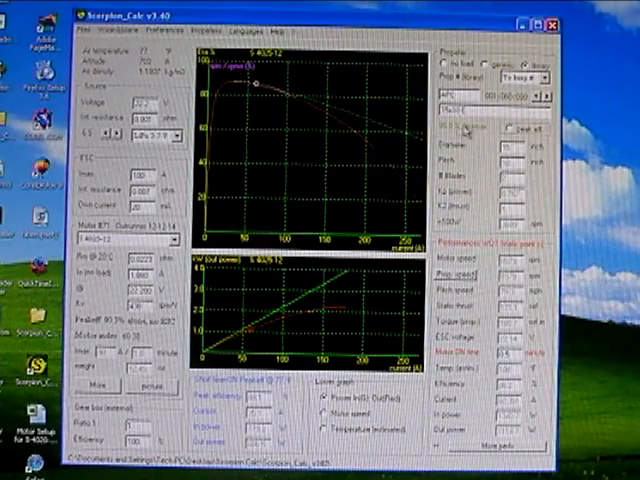
{"action": "mouse_move", "coordinate": [464, 130]}
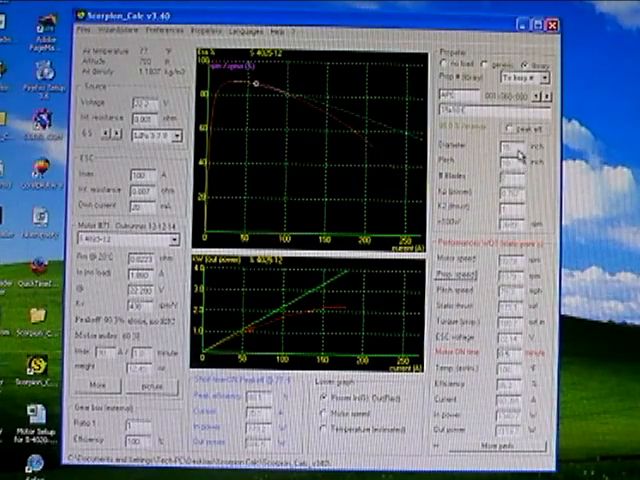
{"action": "mouse_move", "coordinate": [512, 236]}
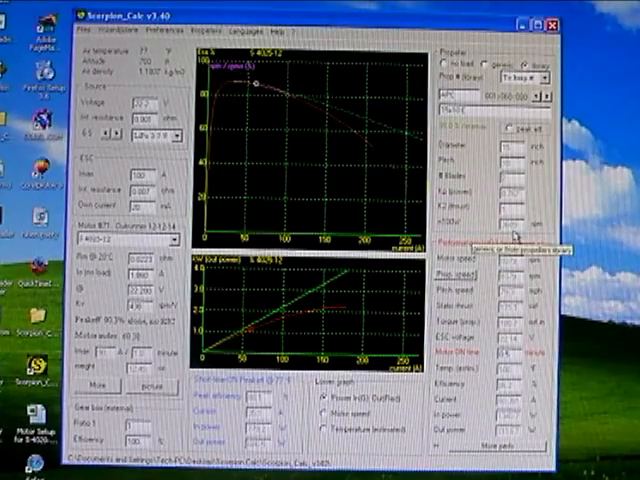